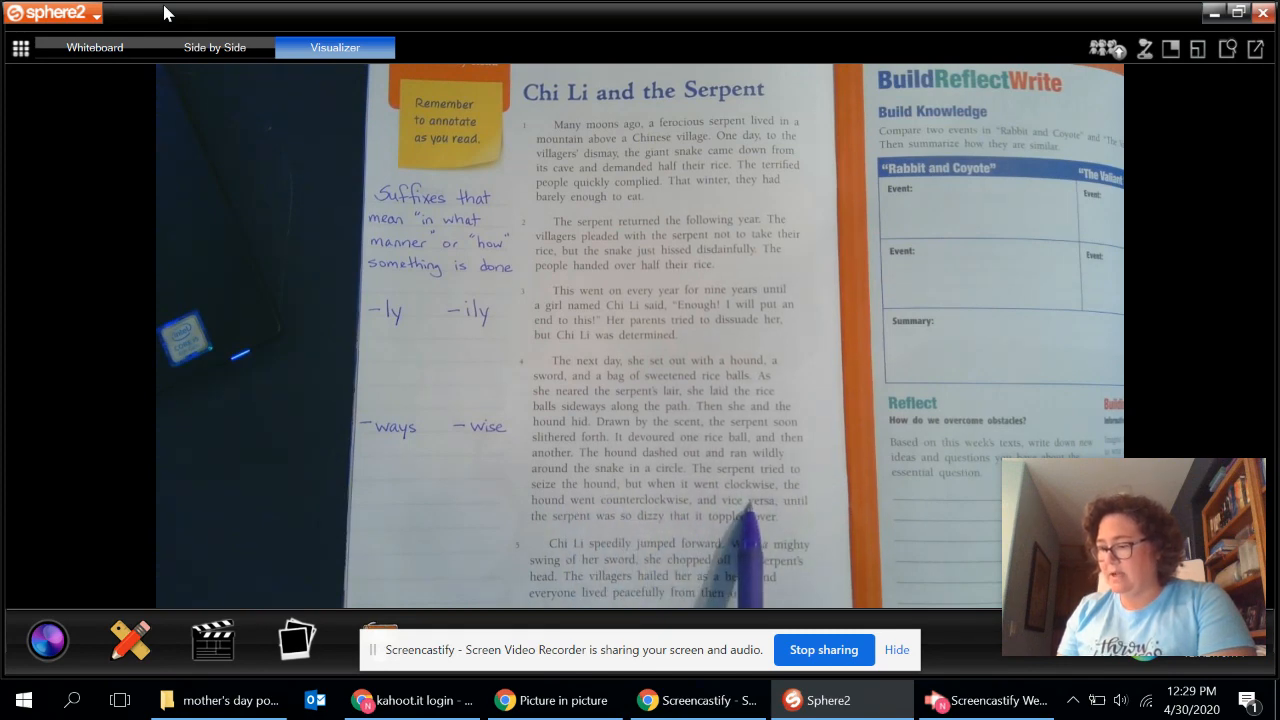
mouse_move(650, 540)
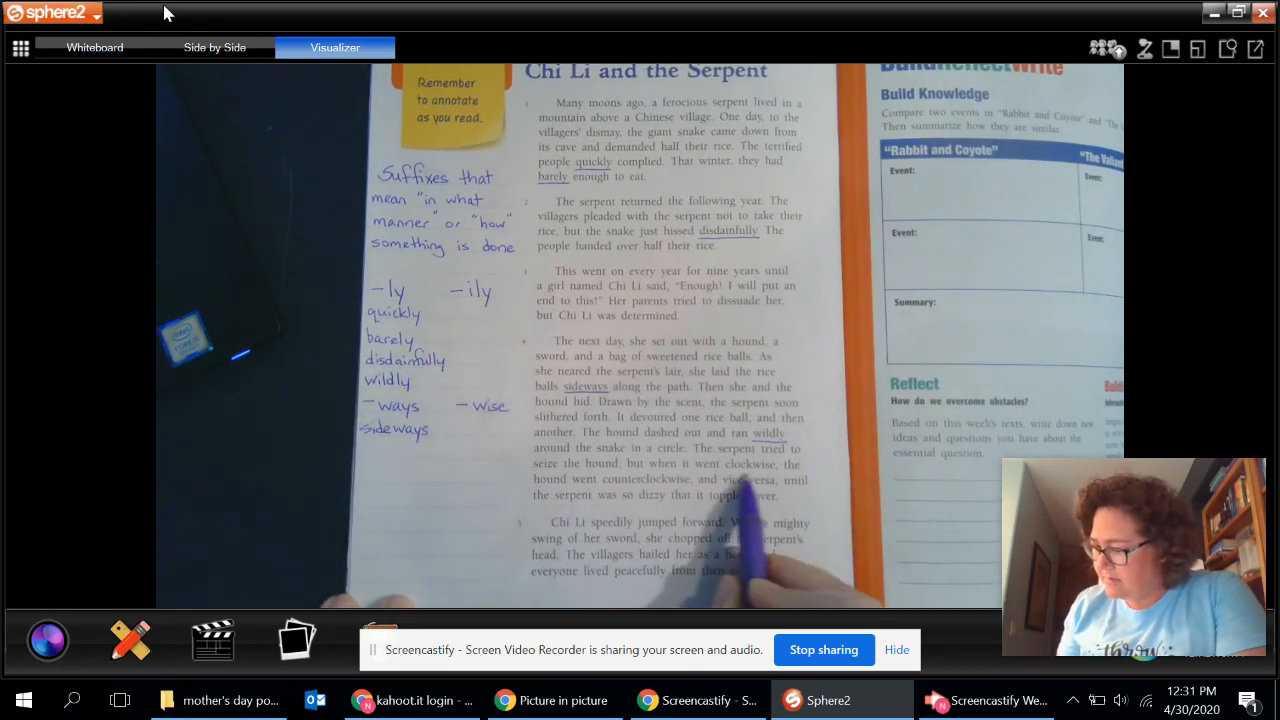
mouse_move(520, 480)
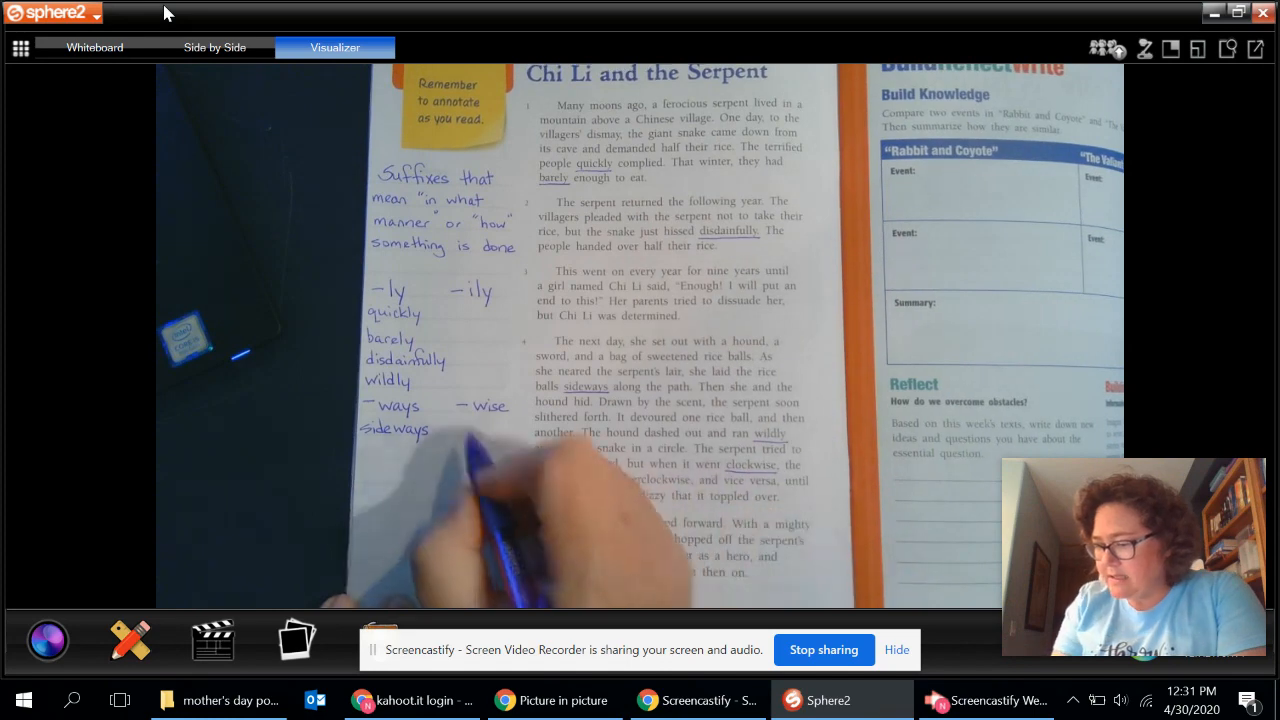